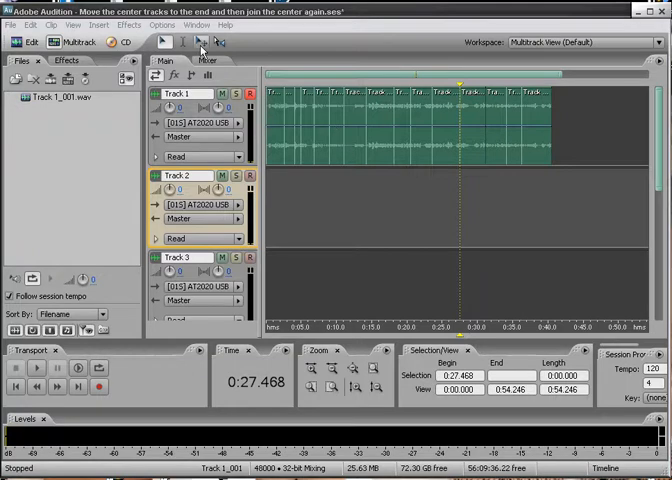
mouse_move(200, 44)
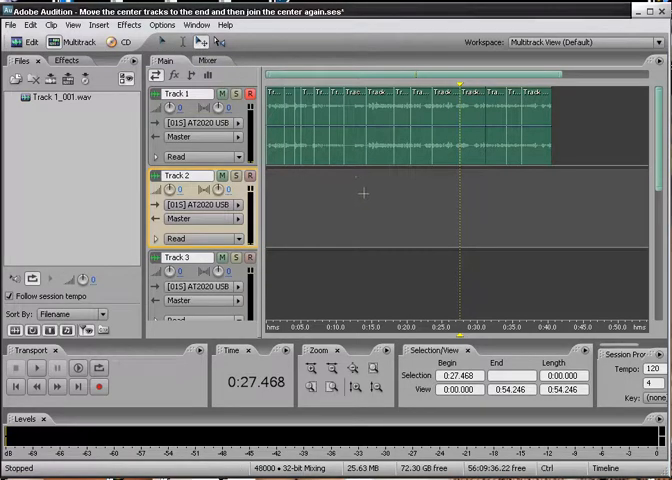
mouse_move(360, 152)
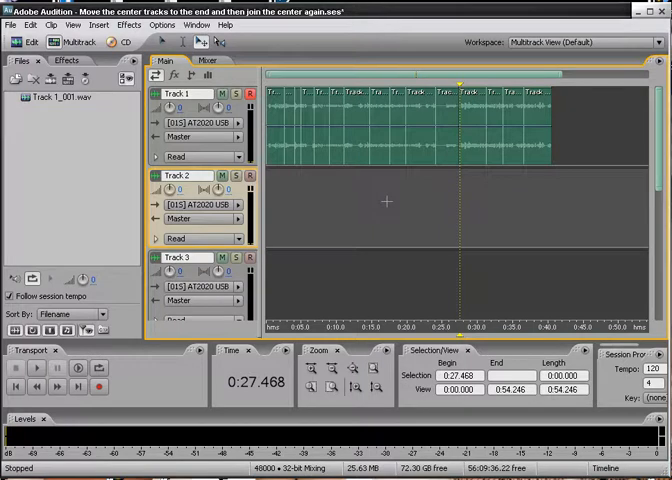
Step: Click once in the Audition window without changing the Track 1 clip selection
click(370, 120)
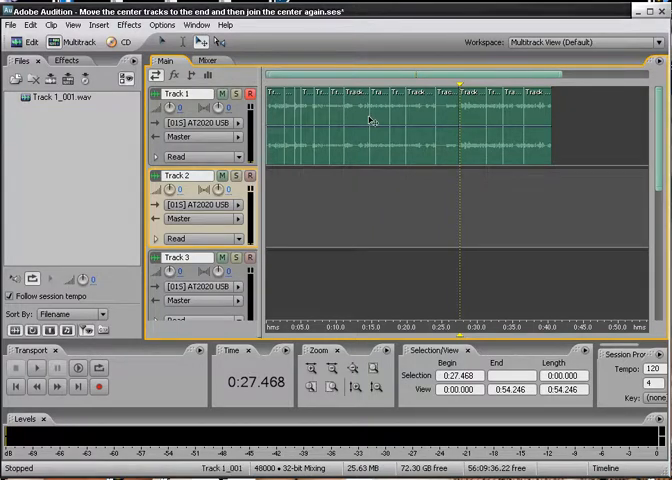
mouse_move(336, 160)
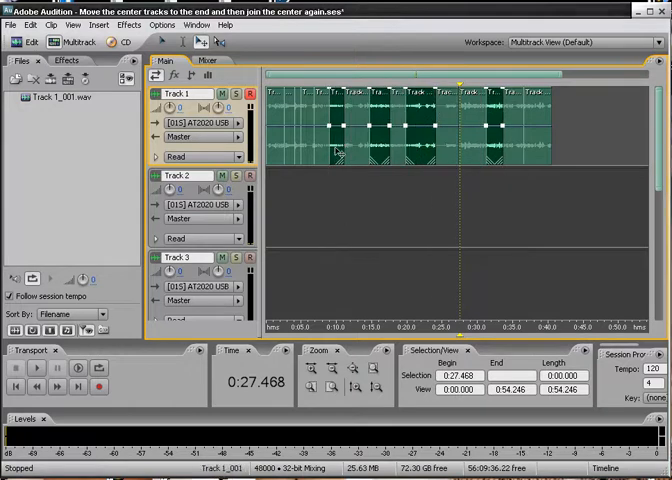
mouse_move(340, 158)
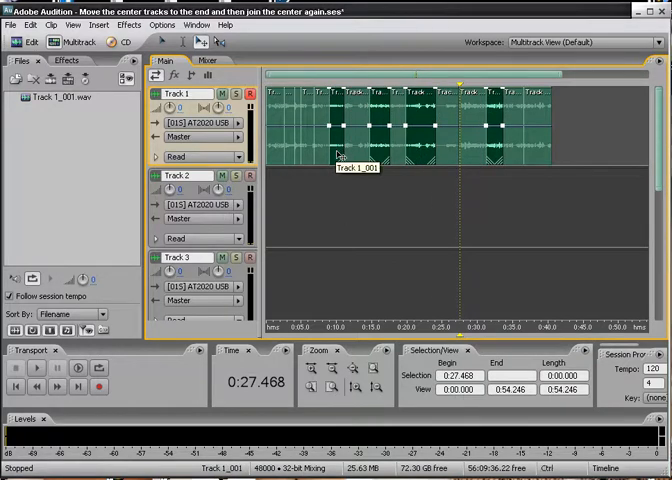